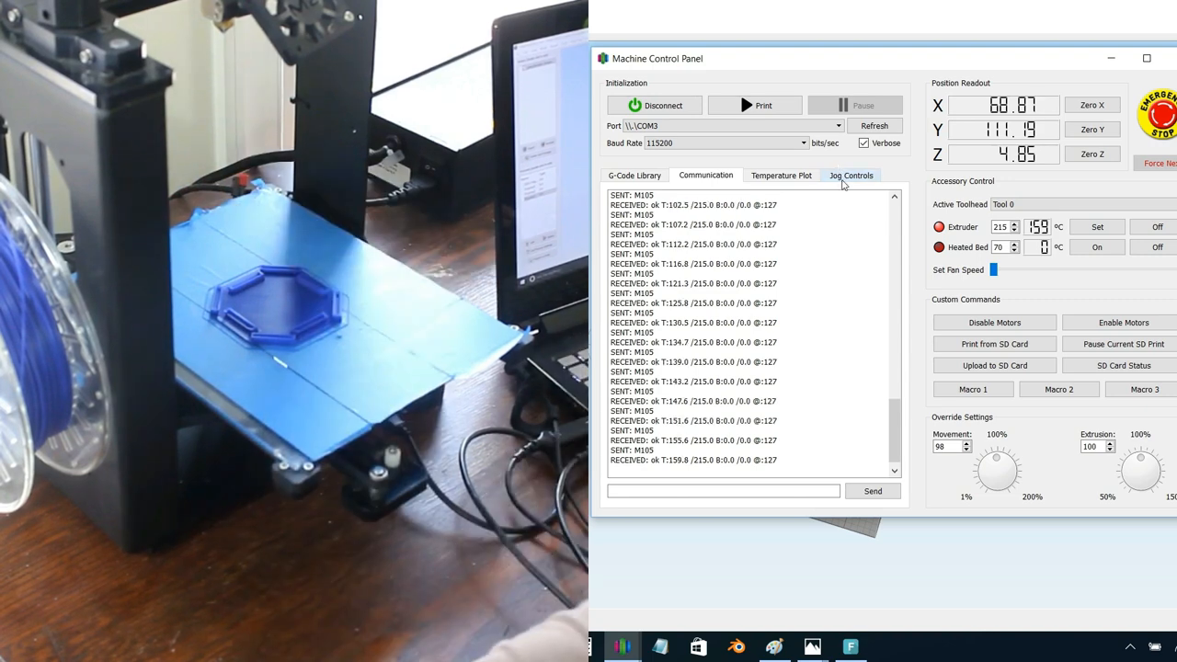
- Jog the bed +100 mm along Y from the Jog Controls and send Z home
click(849, 175)
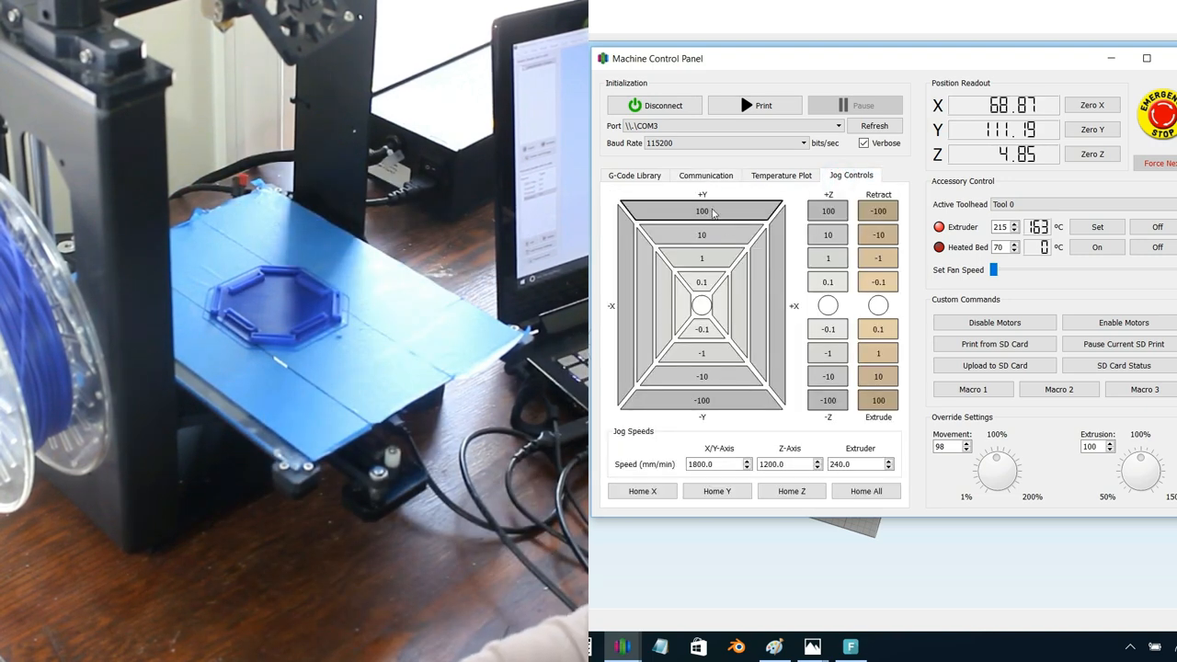
click(702, 212)
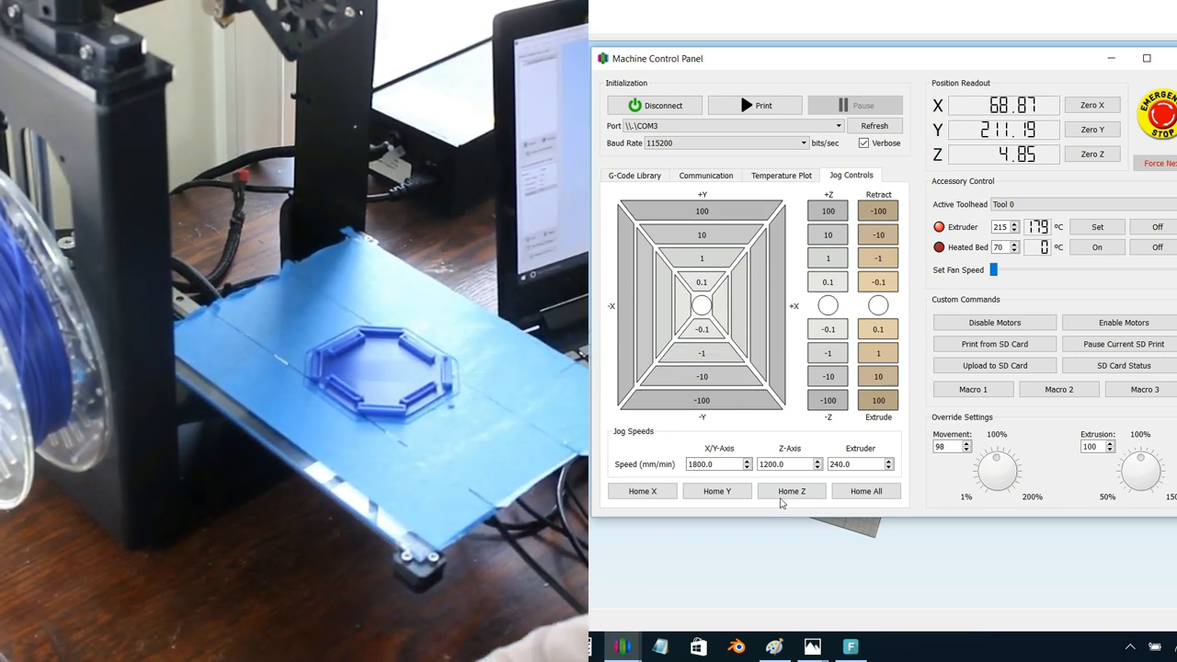
click(791, 489)
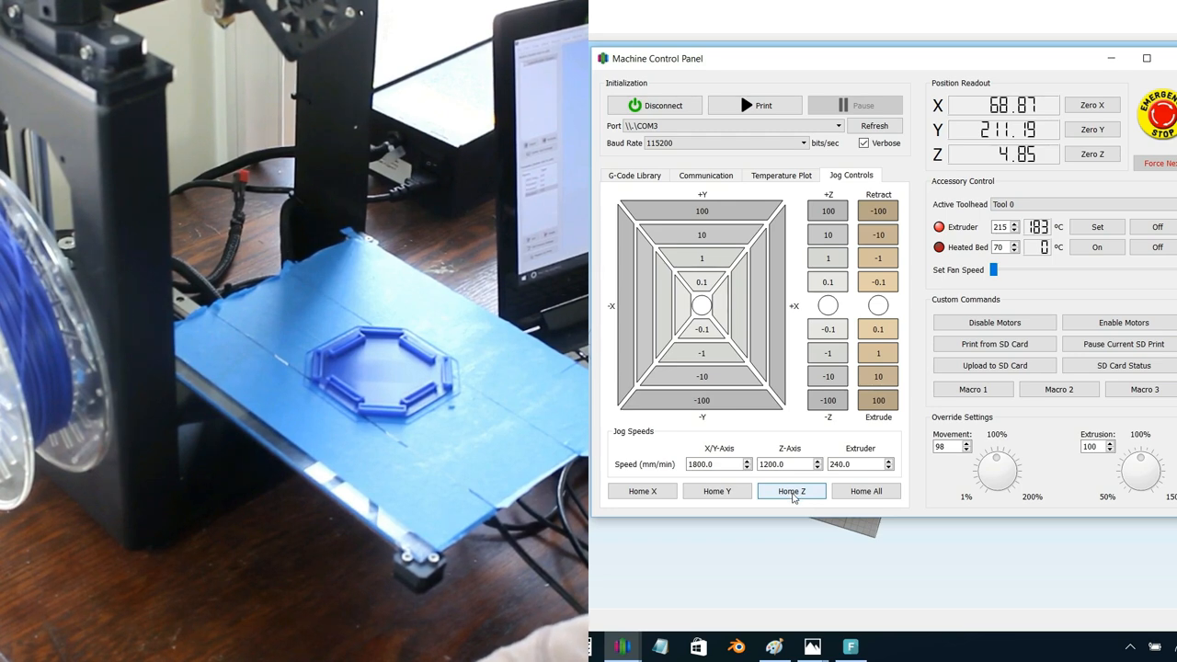
click(791, 491)
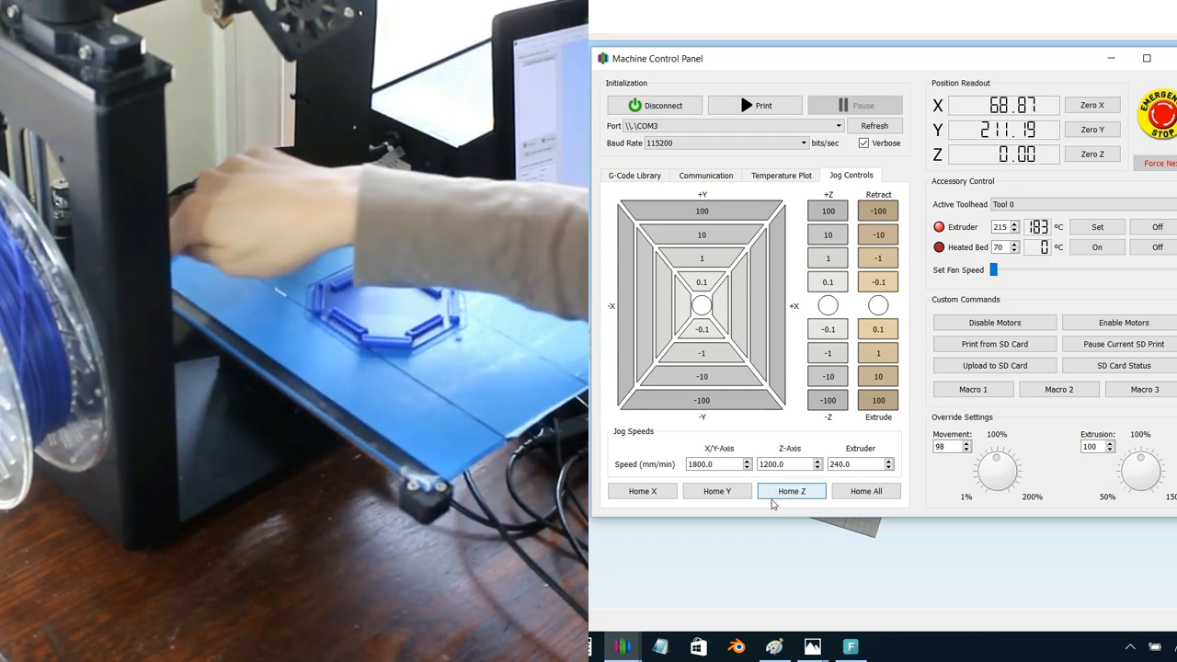
click(791, 489)
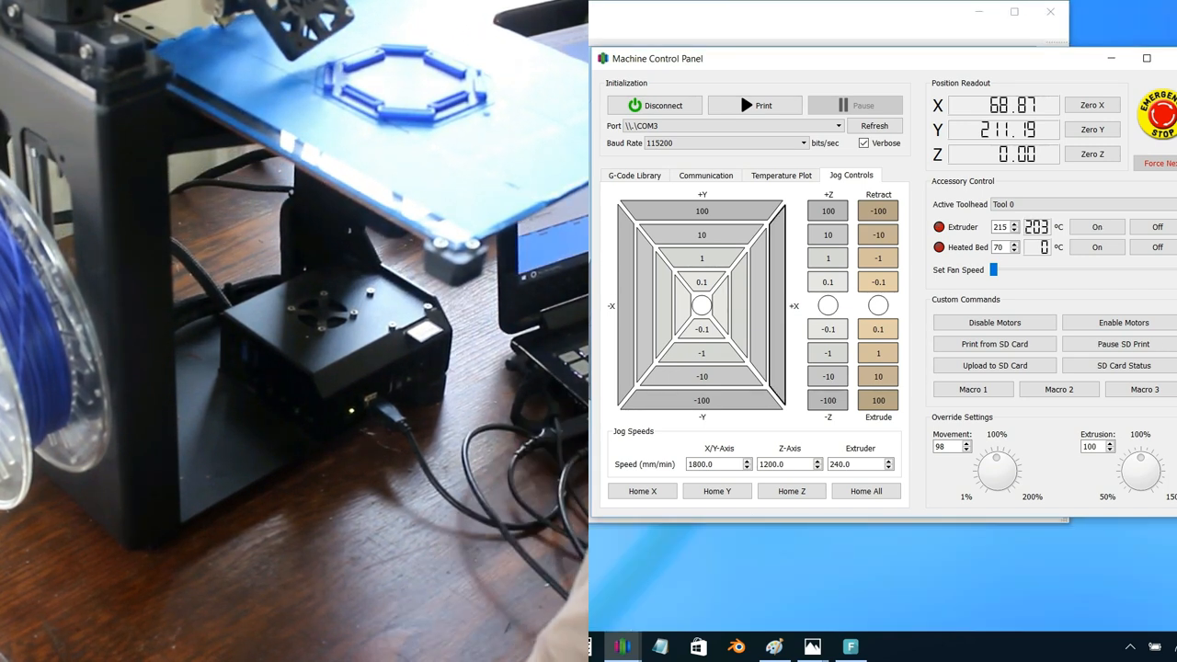
- Home the X axis, then home the Y axis so both read zero
click(641, 489)
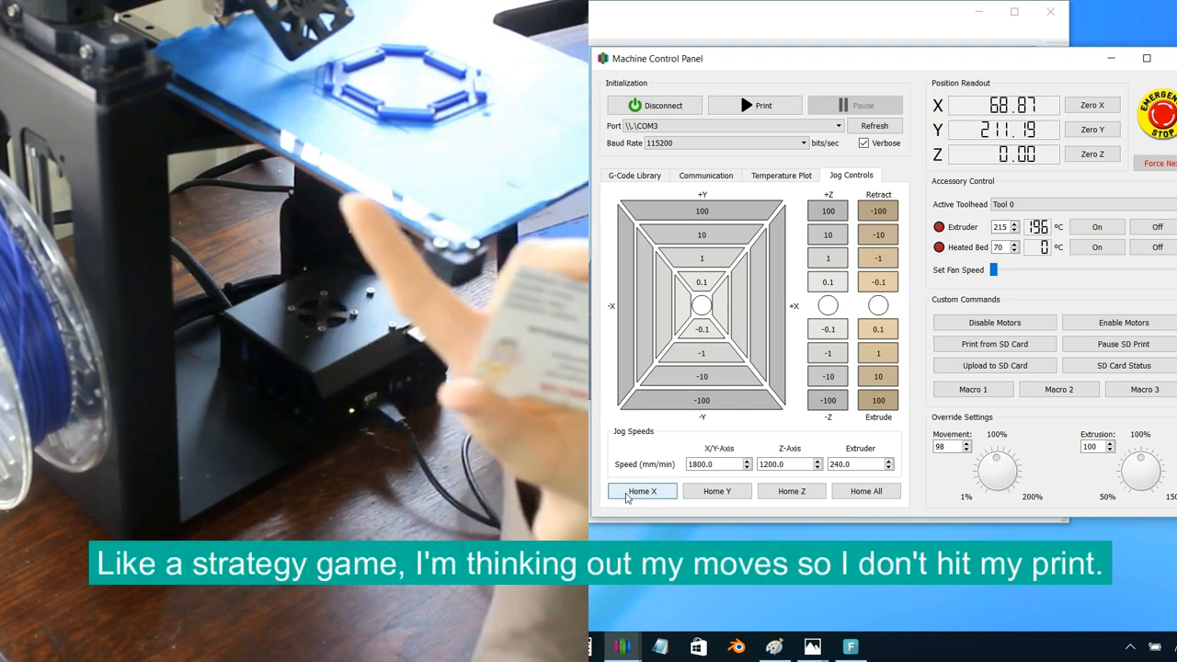
click(642, 489)
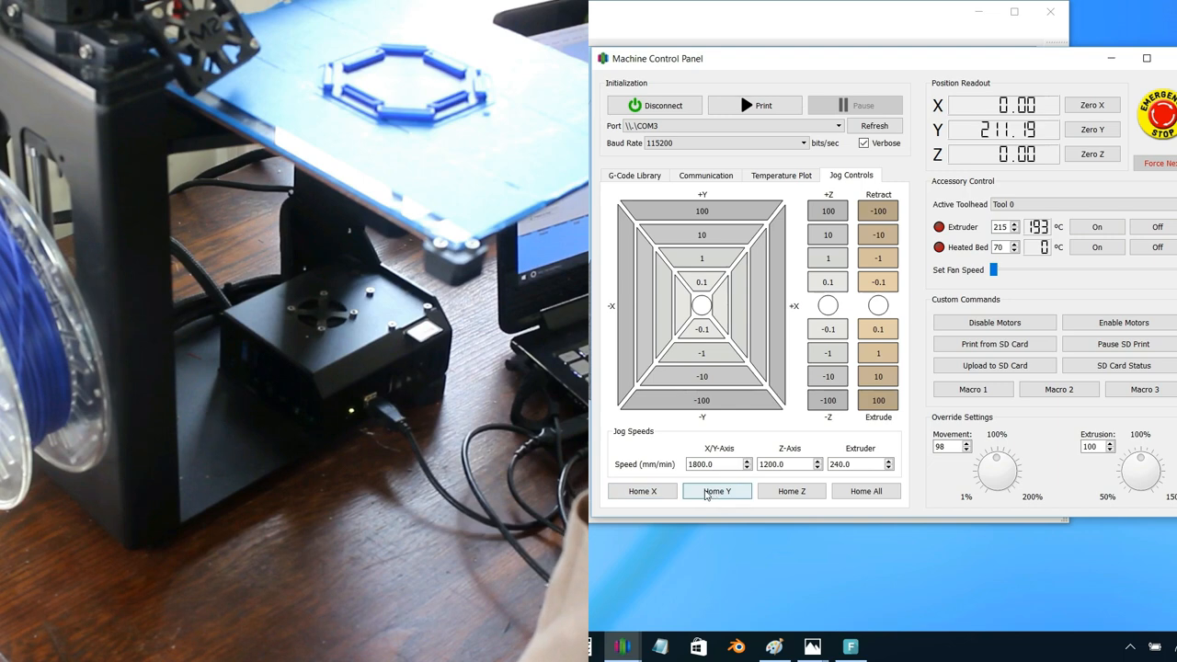
click(718, 489)
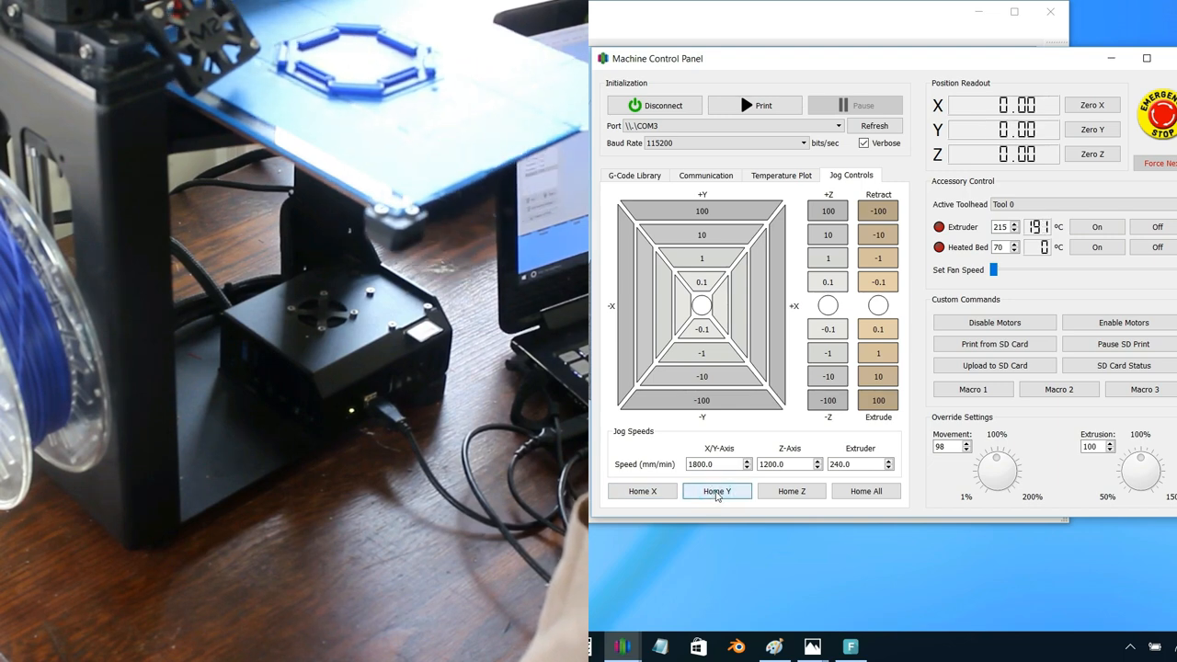
click(717, 492)
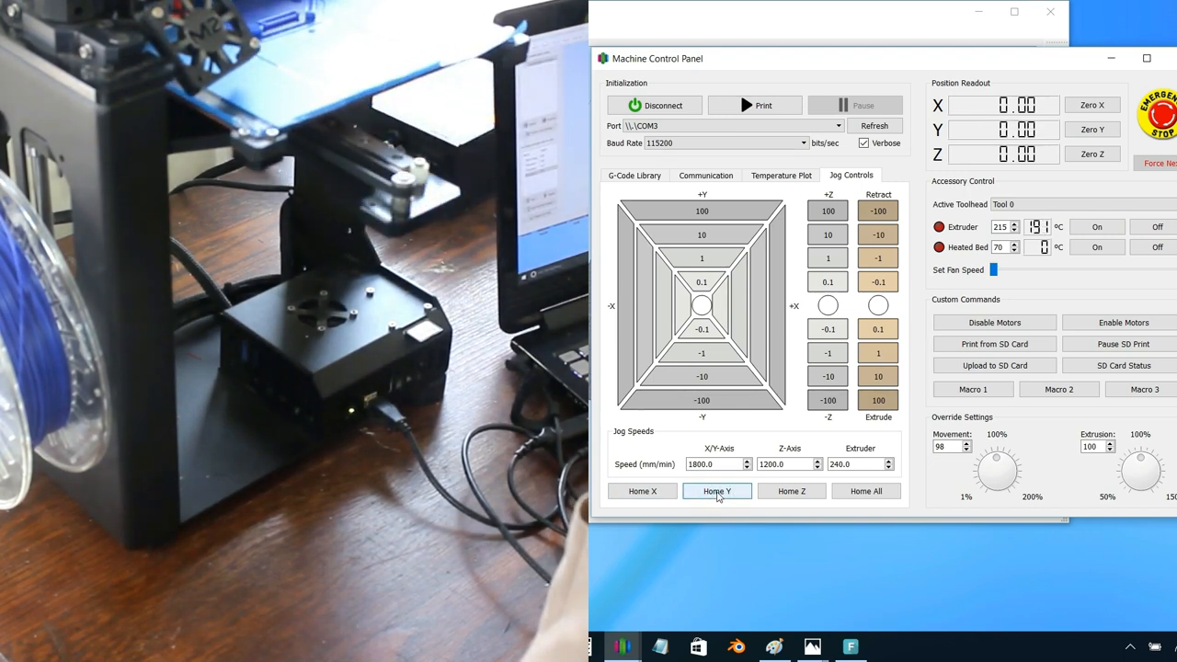
click(717, 489)
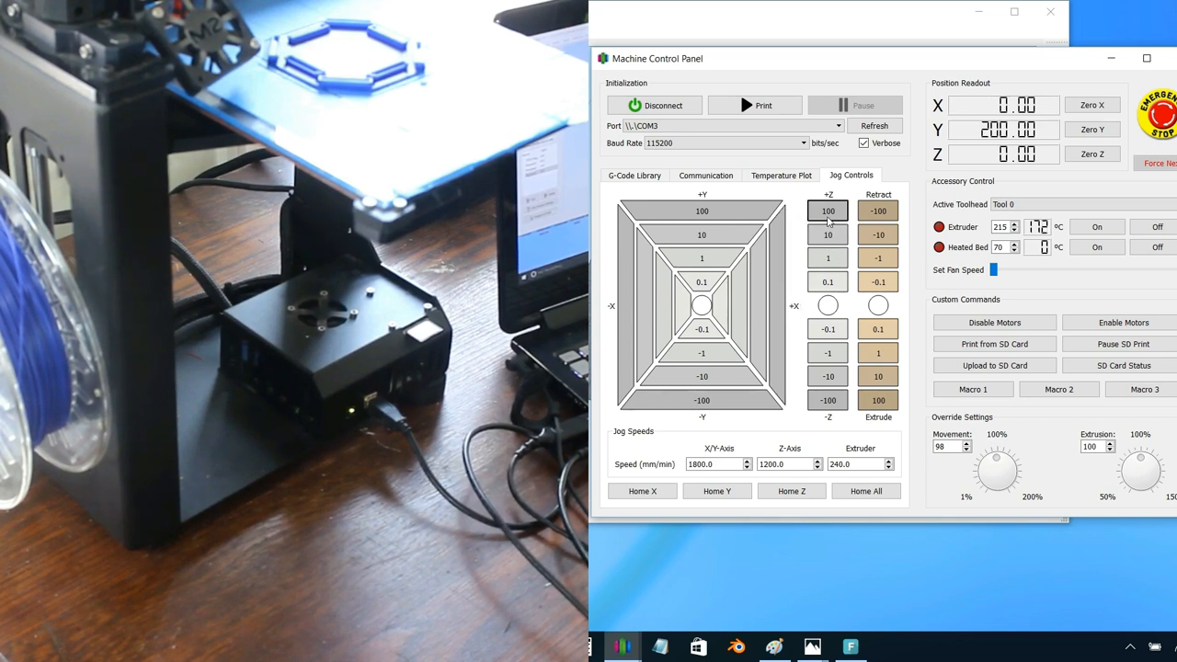
- Raise the nozzle 20 mm, move the head +100 mm on X and the bed -100 mm on Y
click(828, 236)
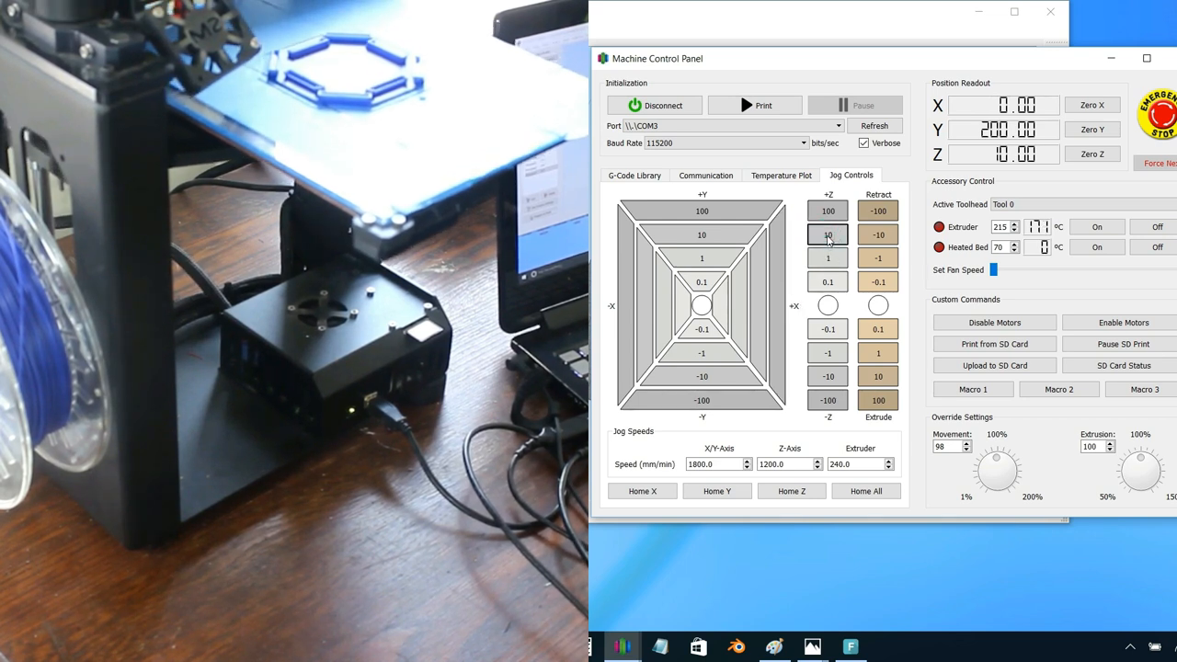
click(828, 235)
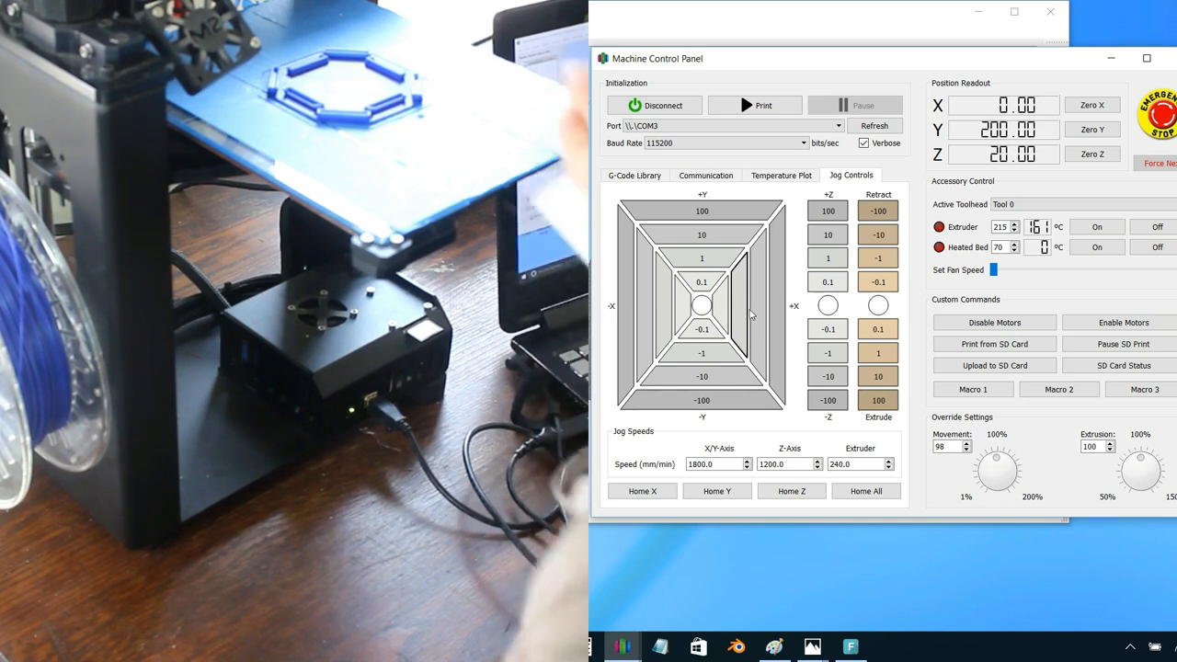
click(776, 305)
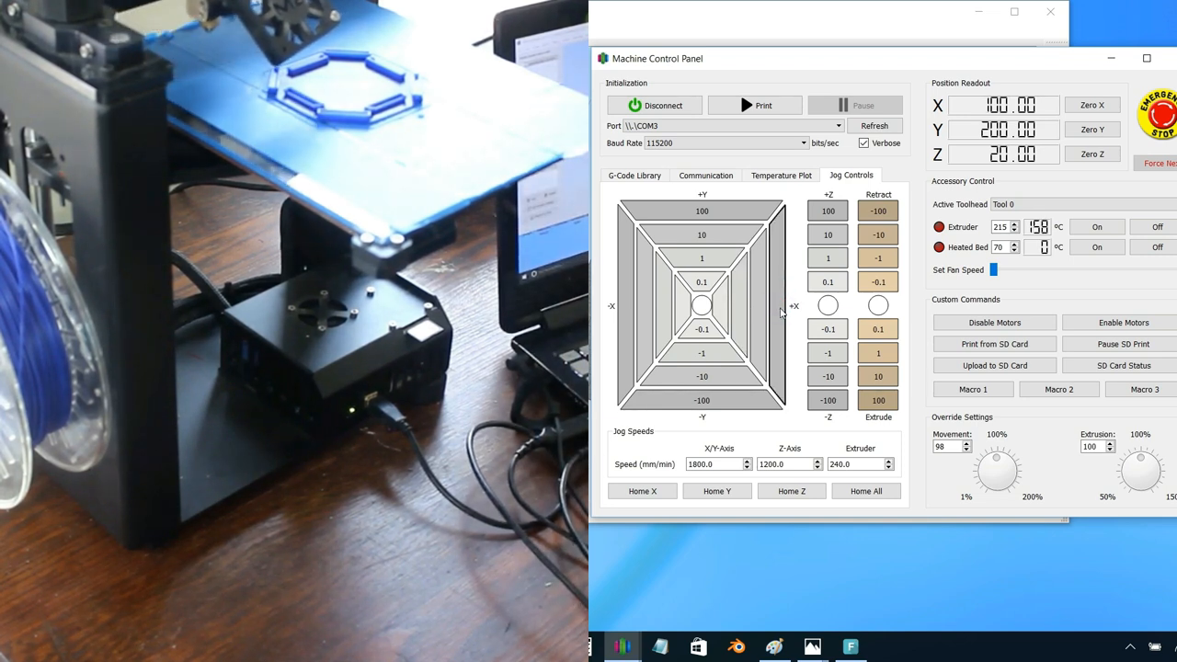
click(703, 399)
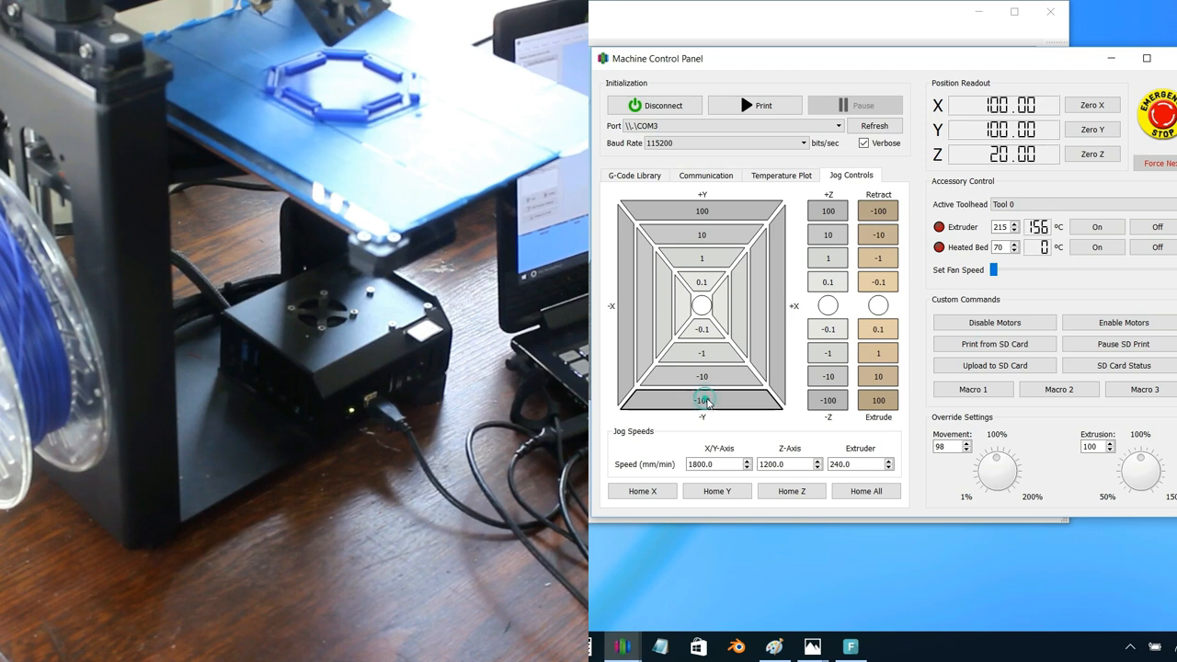
- Fine-tune Y with 10 mm steps to 90 and lower the nozzle in small Z steps
click(702, 397)
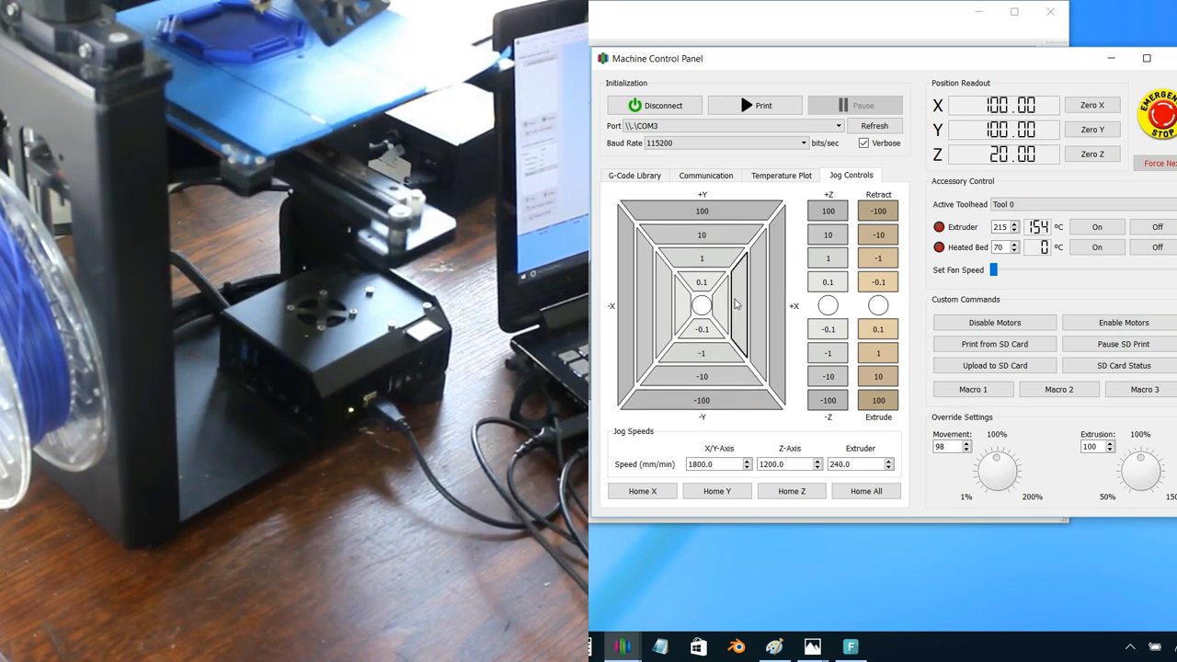
click(703, 375)
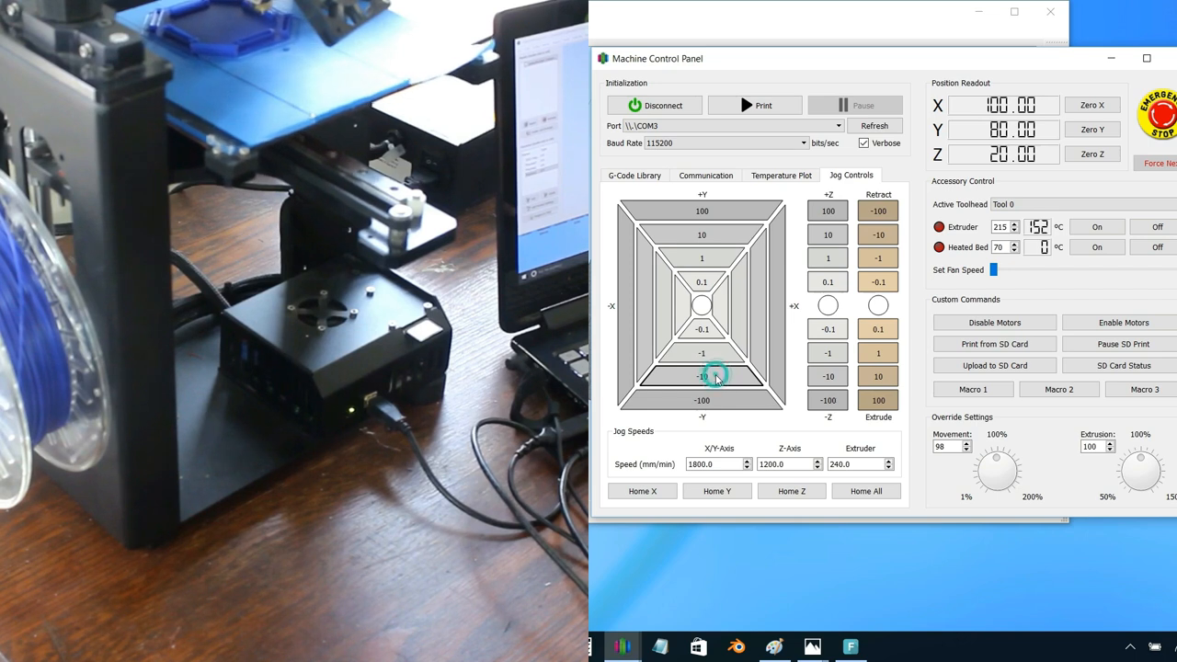
click(702, 236)
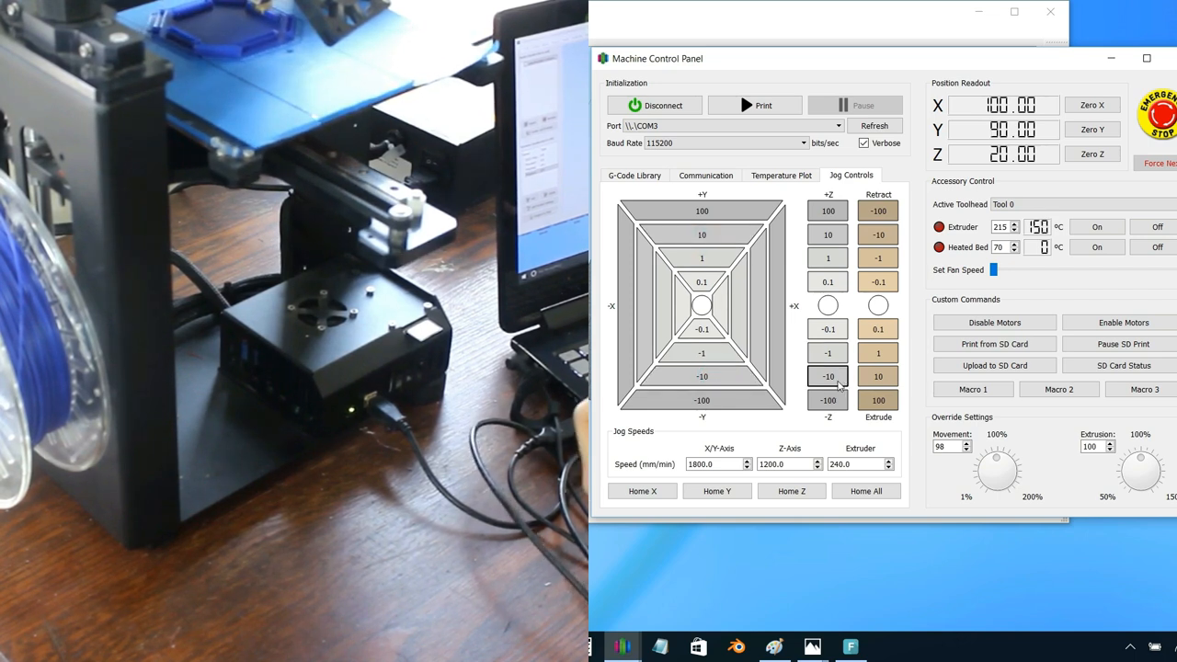
click(828, 375)
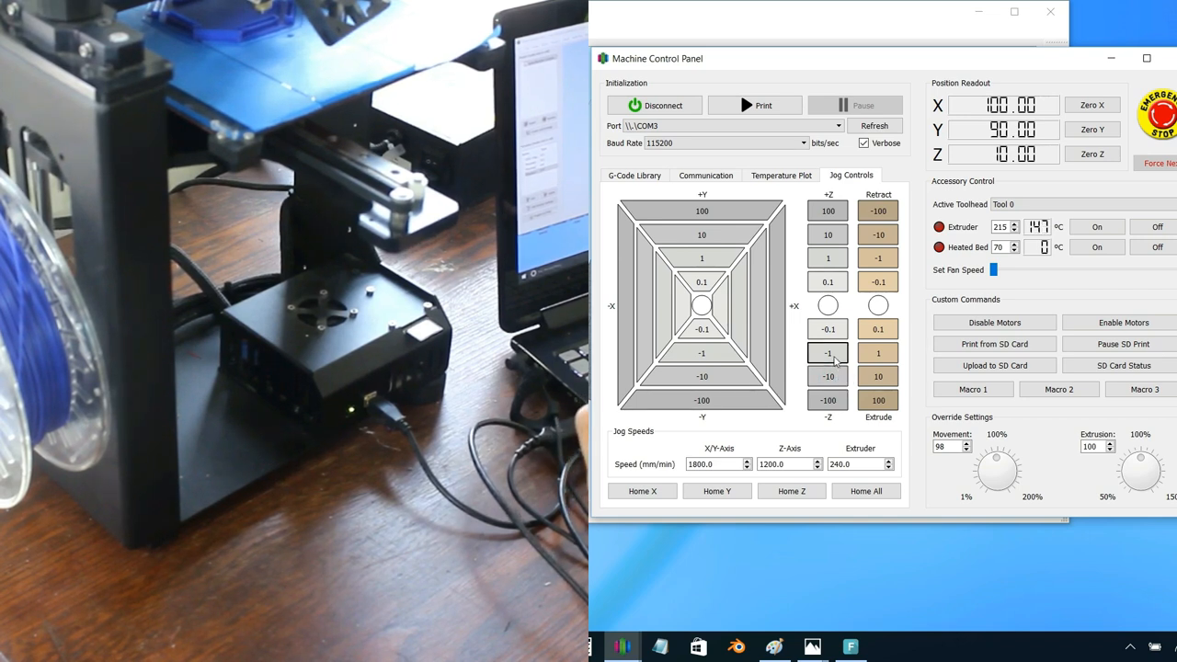
click(828, 353)
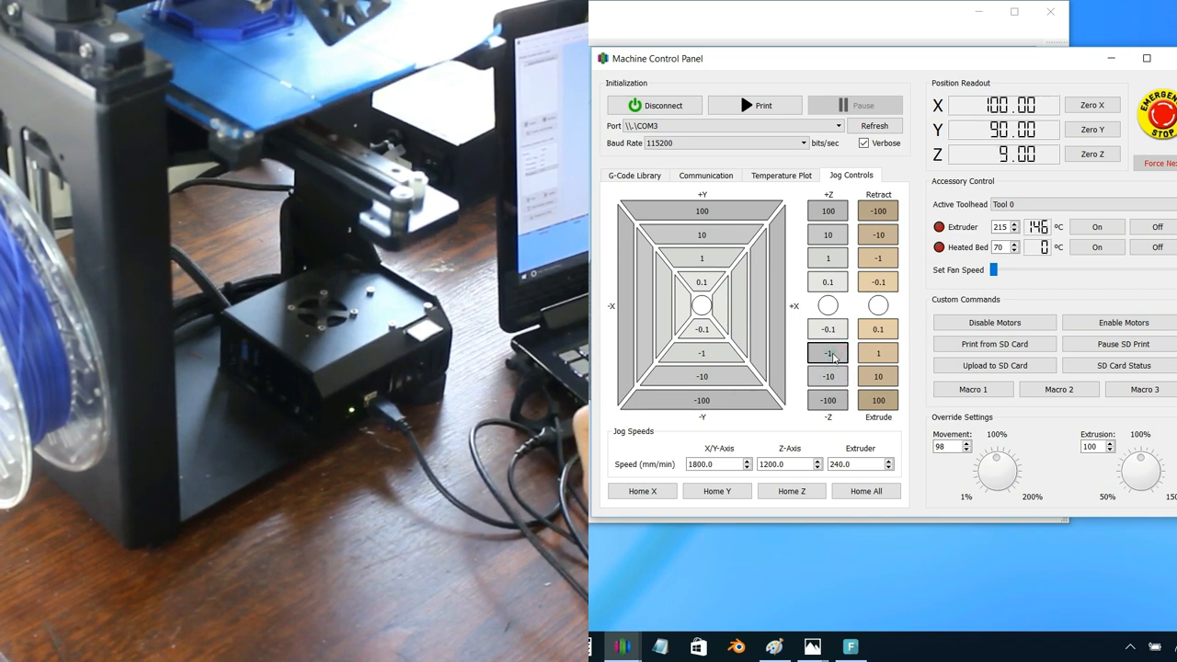
click(827, 353)
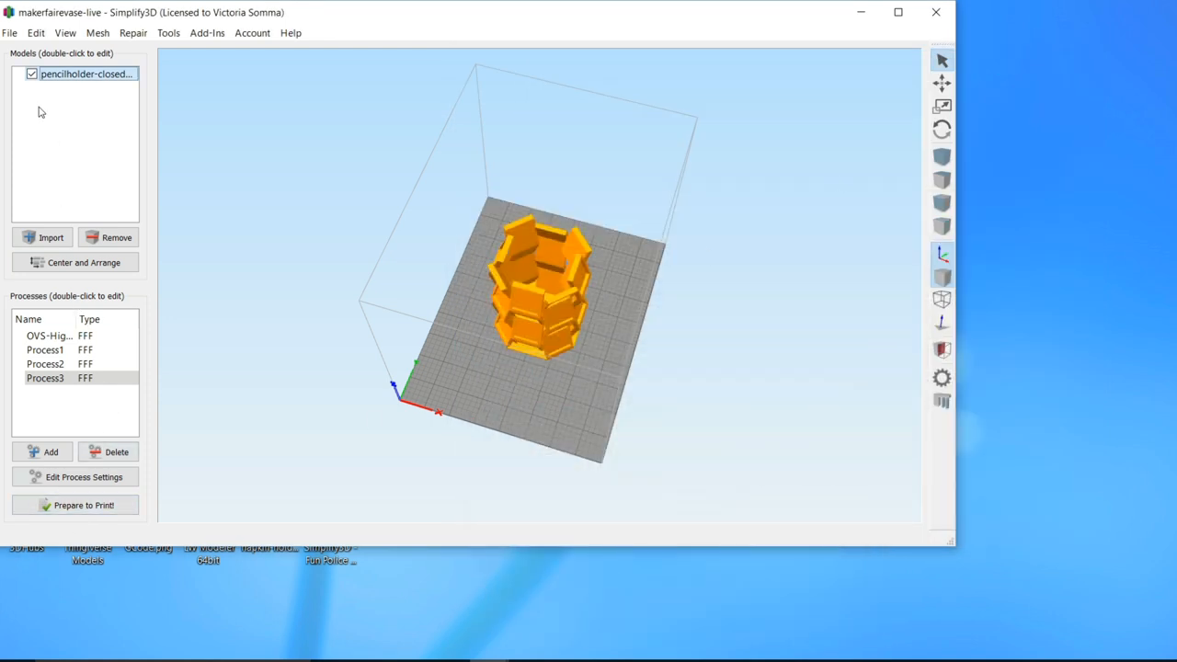
- Edit the pencil-holder process with advanced settings and enable Start printing at height
click(52, 335)
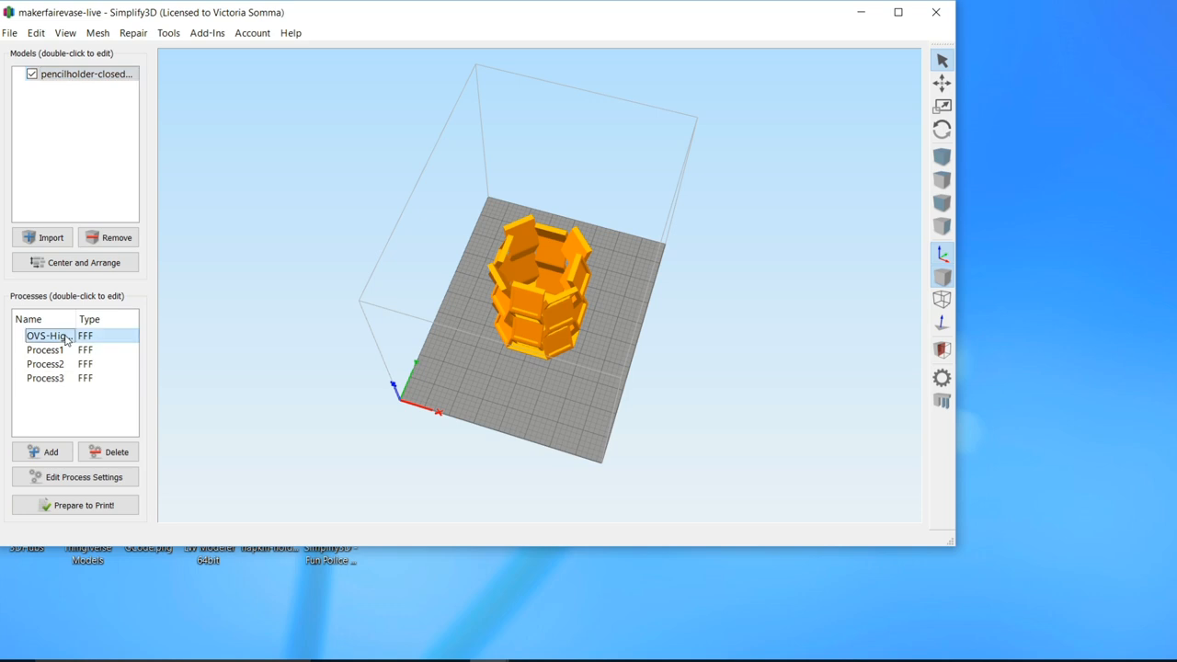
double_click(46, 335)
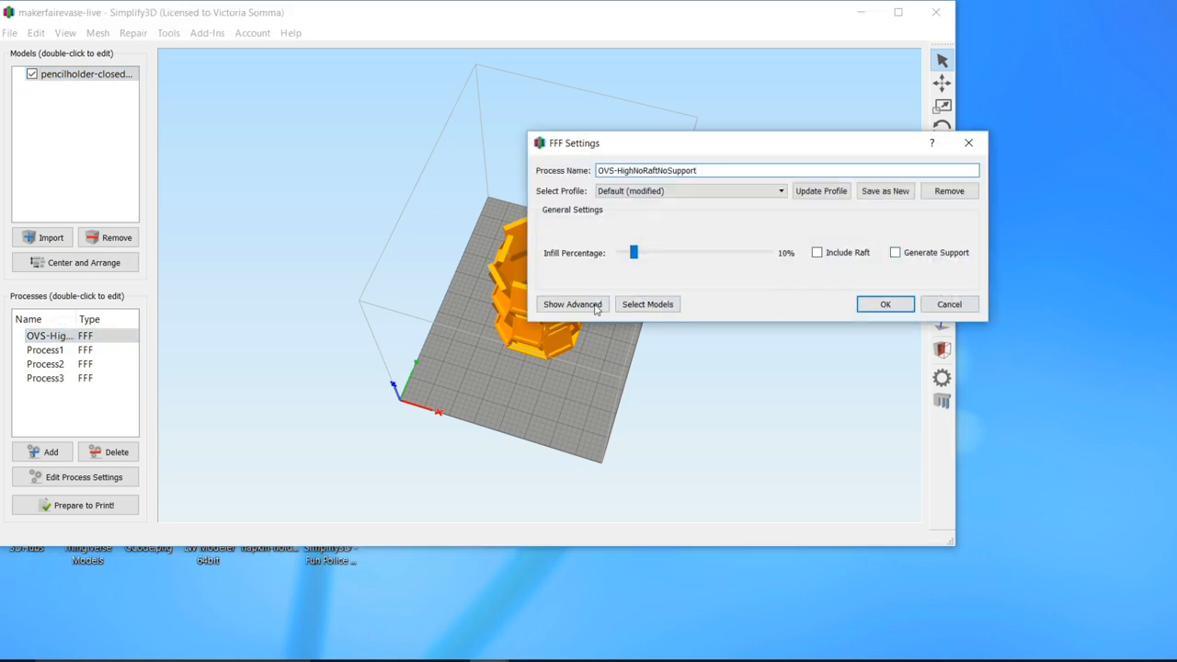
click(572, 303)
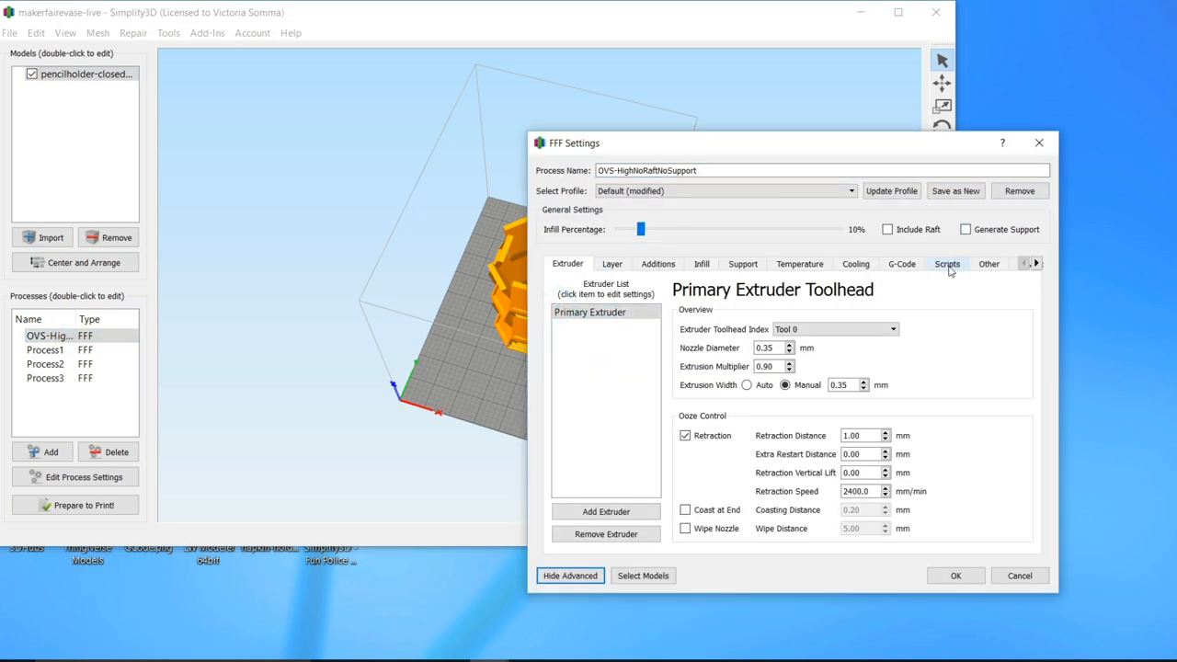
click(990, 265)
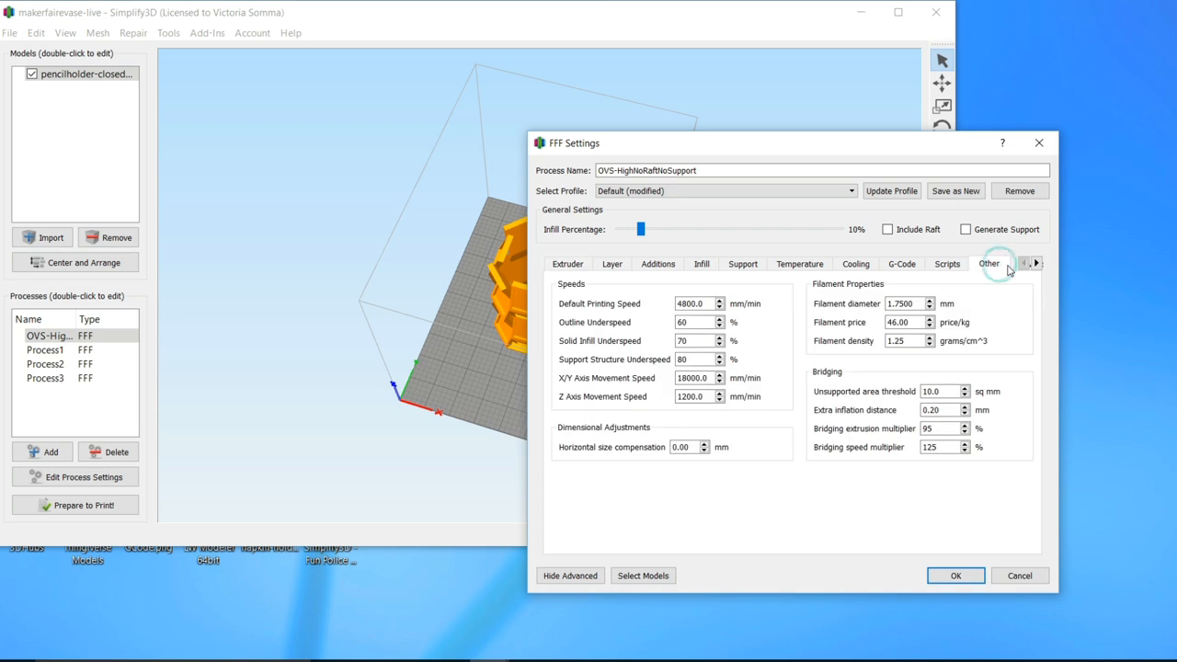
click(1037, 265)
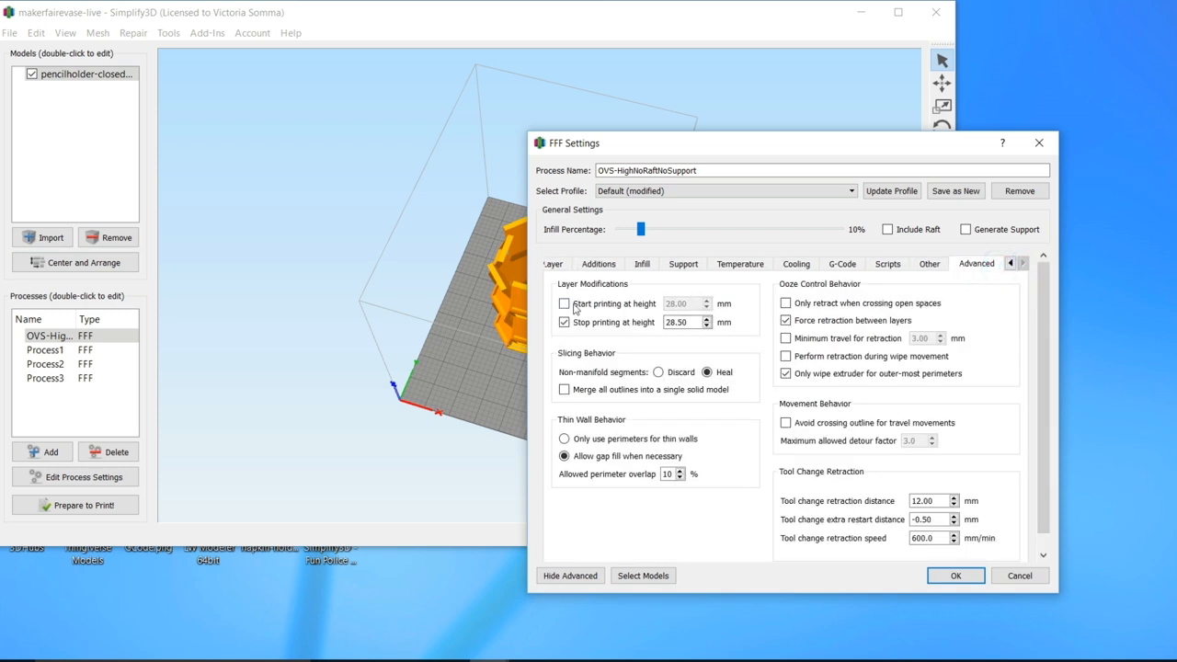
click(563, 304)
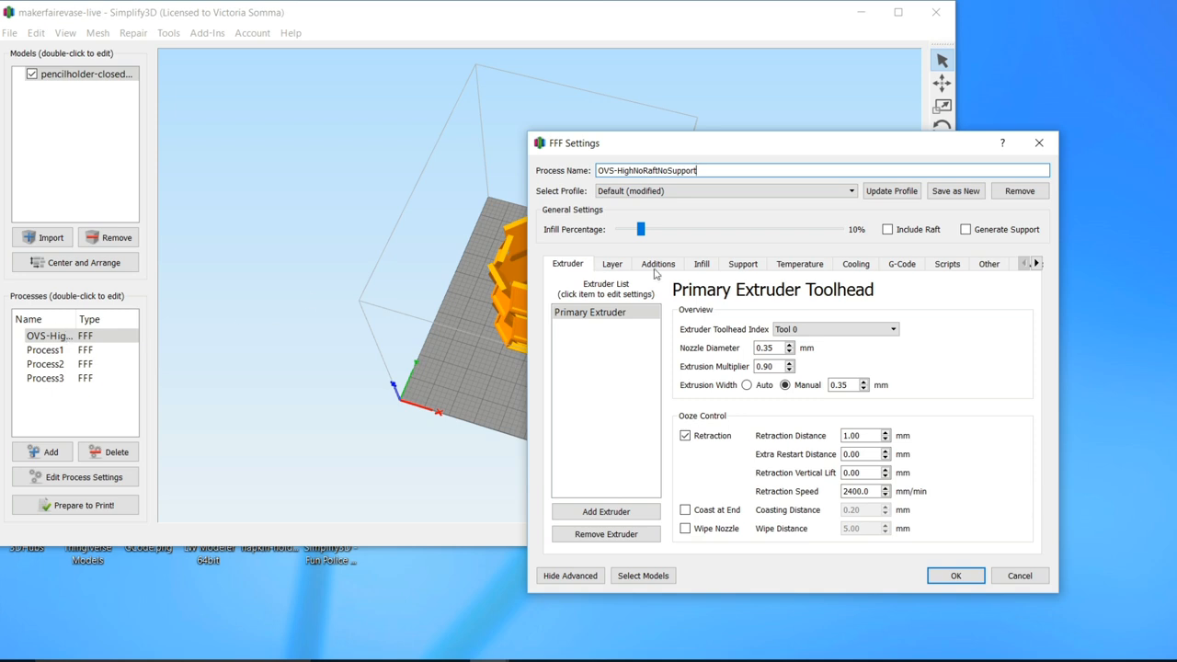
mouse_move(947, 265)
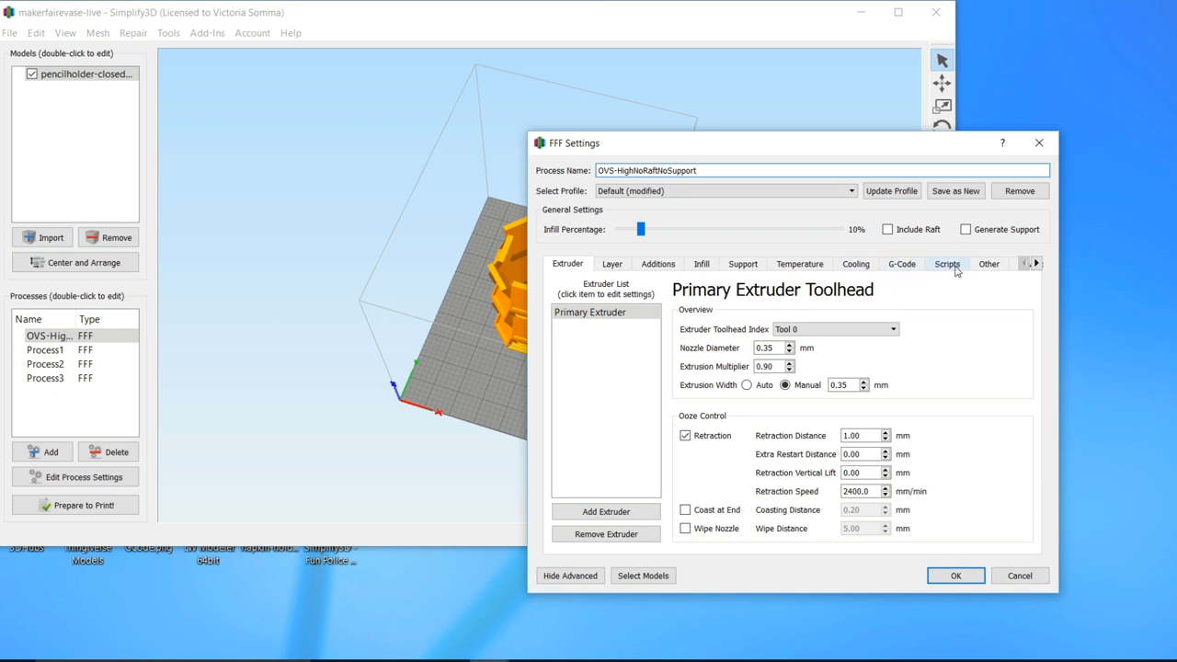
- Edit the Starting Script to remove G28 homing and use Z10 moves, then save the process
click(948, 265)
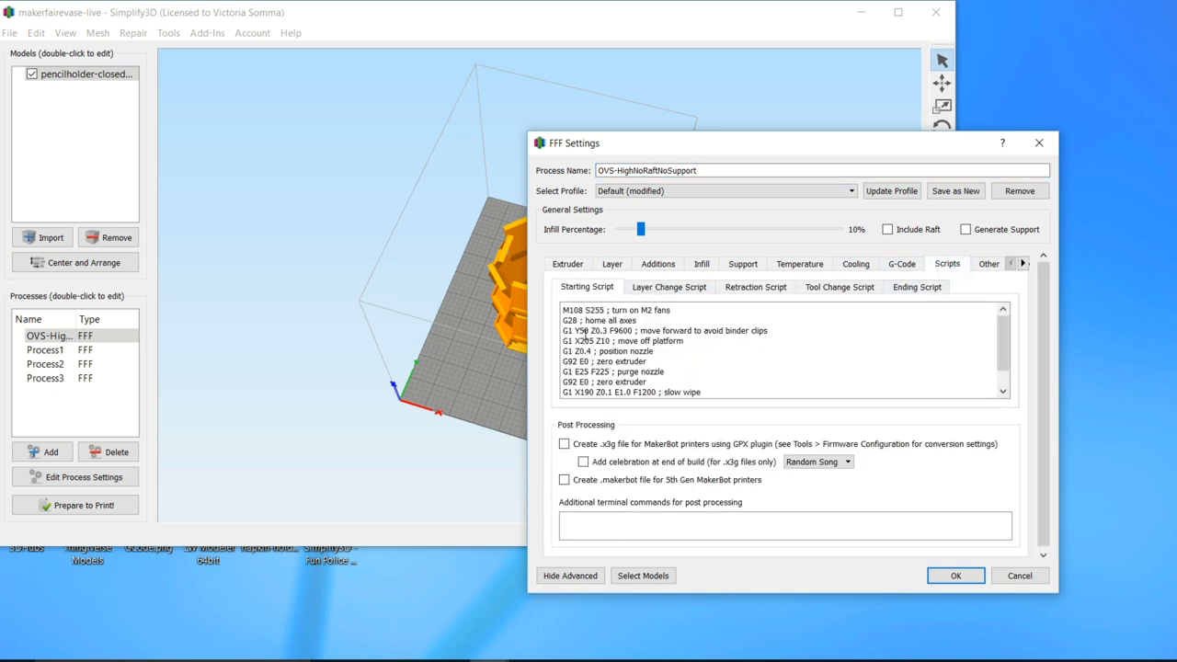
double_click(600, 321)
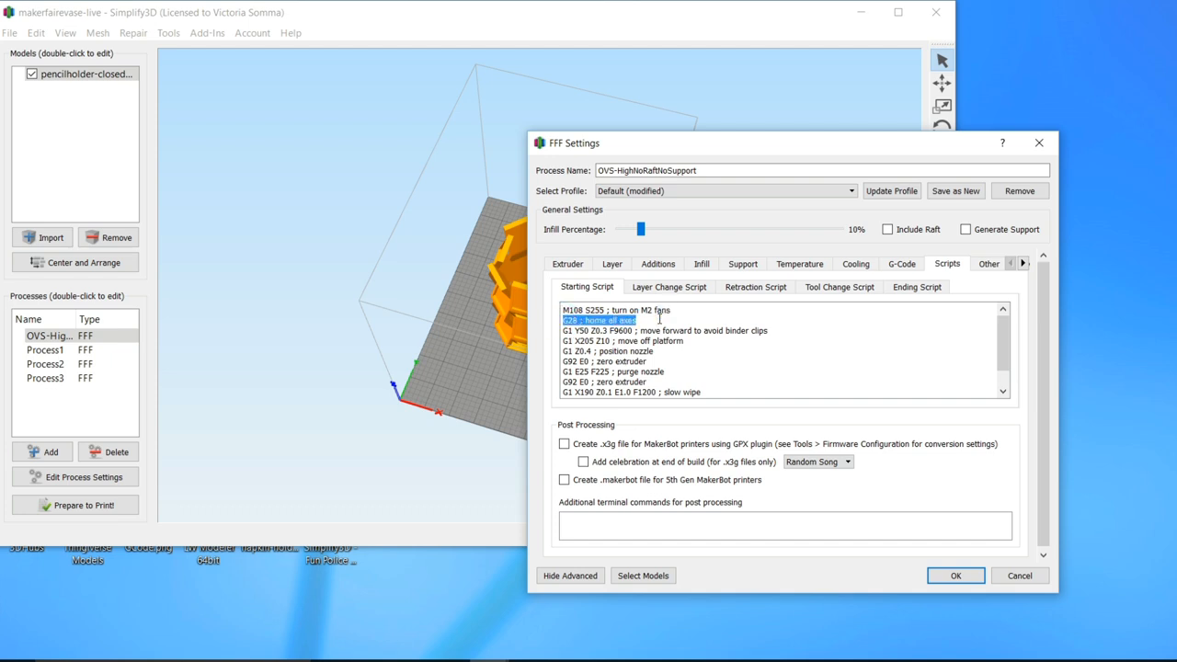
mouse_move(655, 323)
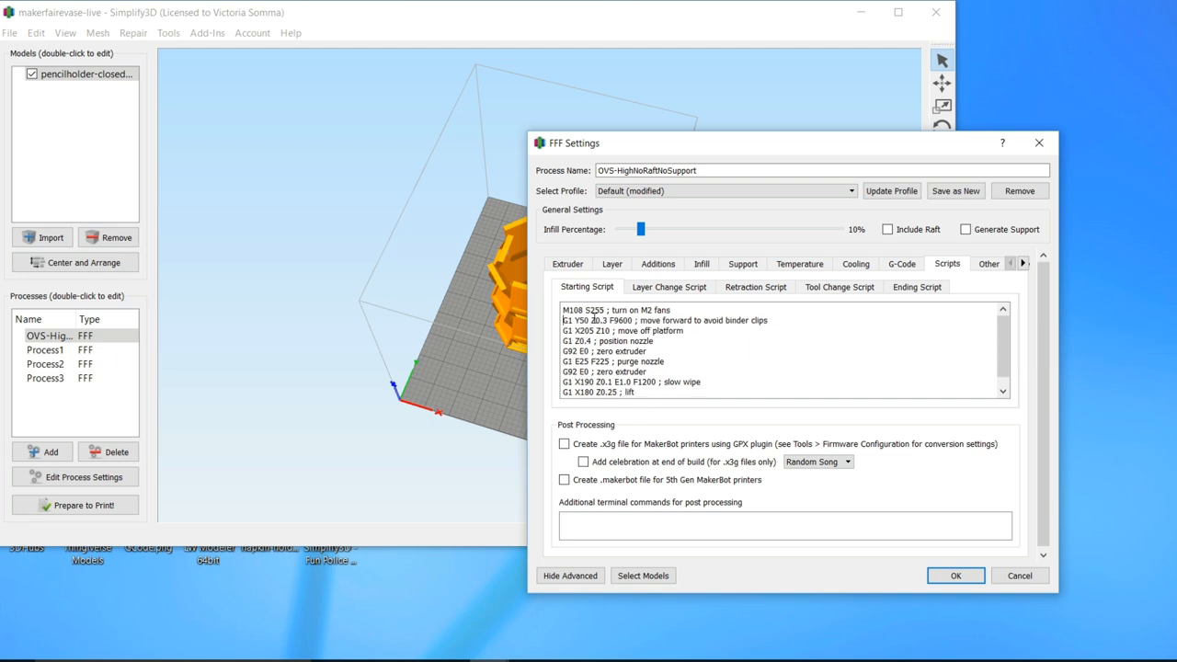
mouse_move(588, 331)
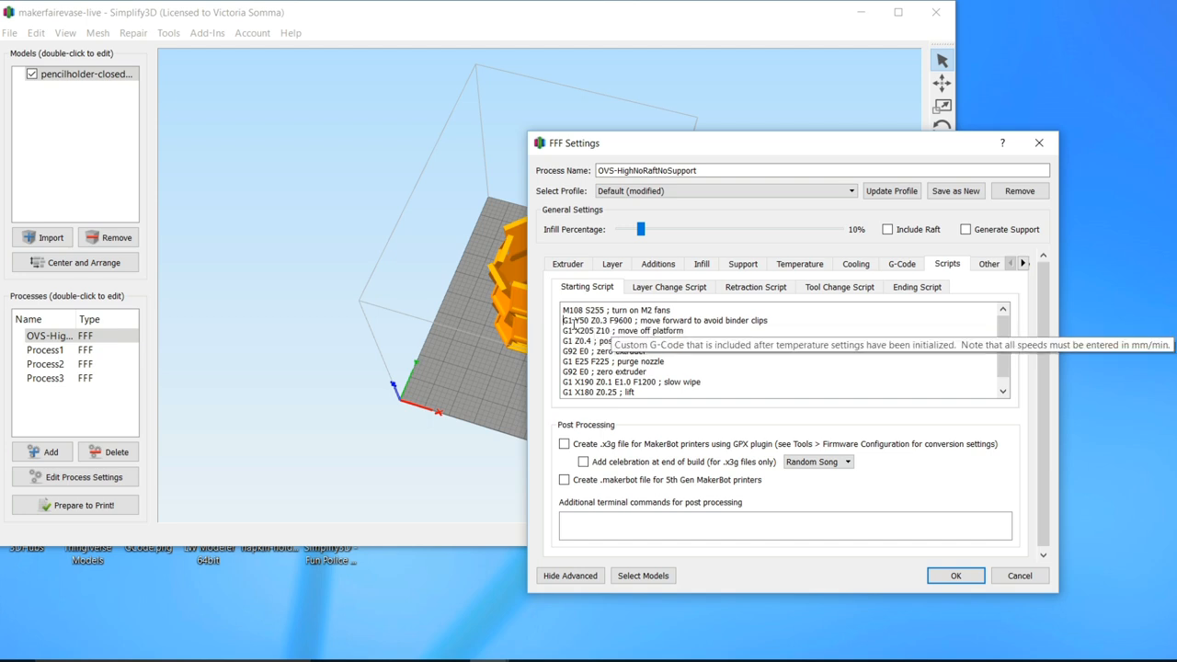
click(574, 320)
text(G1 Z)
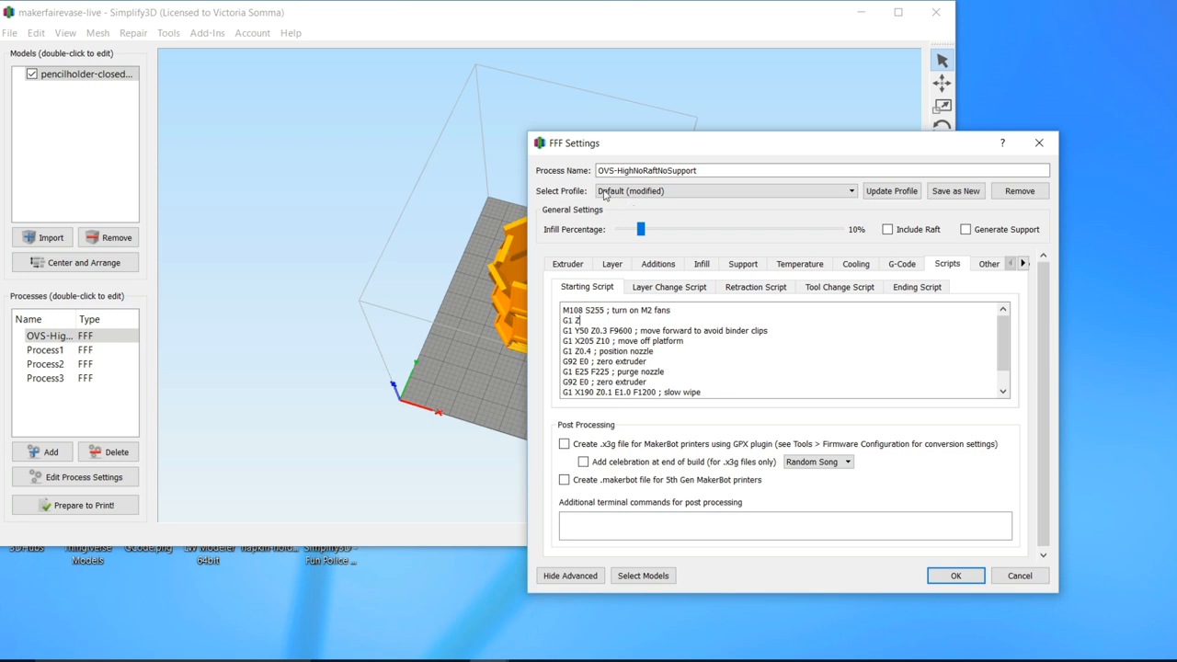
mouse_move(721, 189)
text(10;)
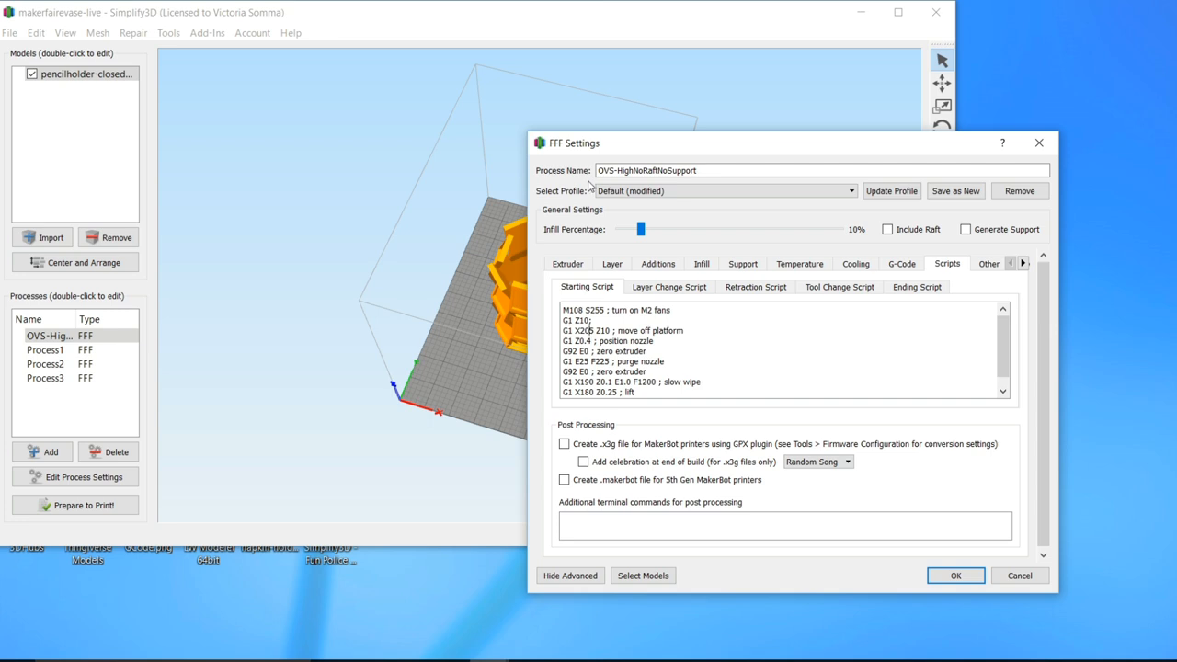
double_click(603, 331)
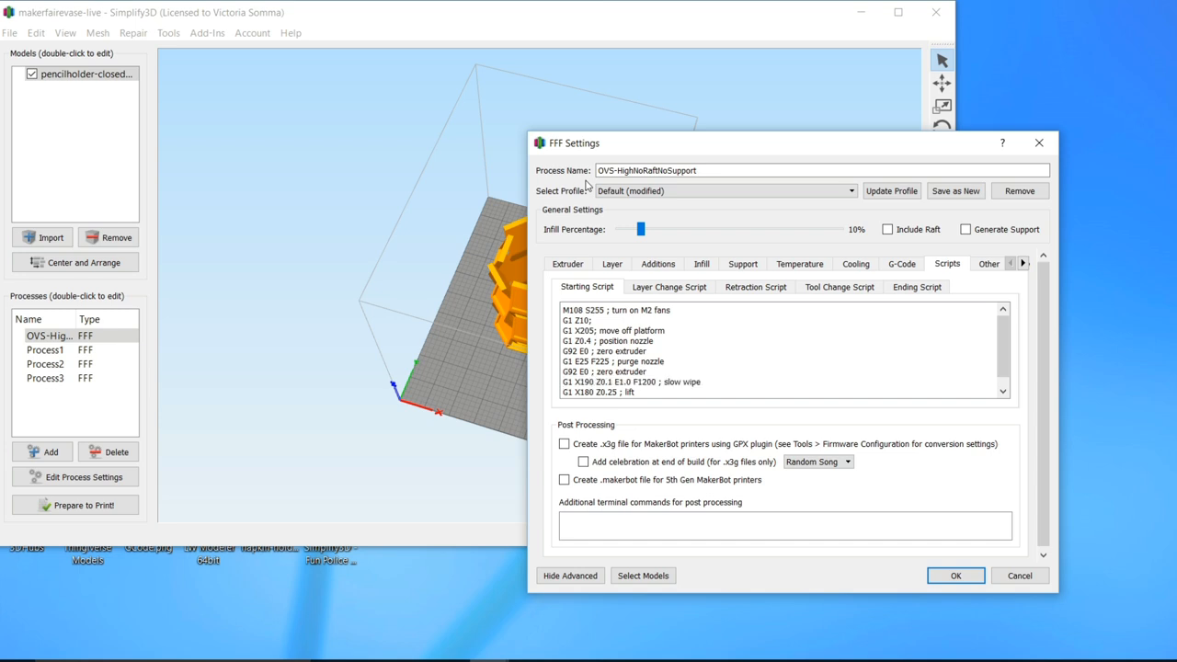
click(633, 380)
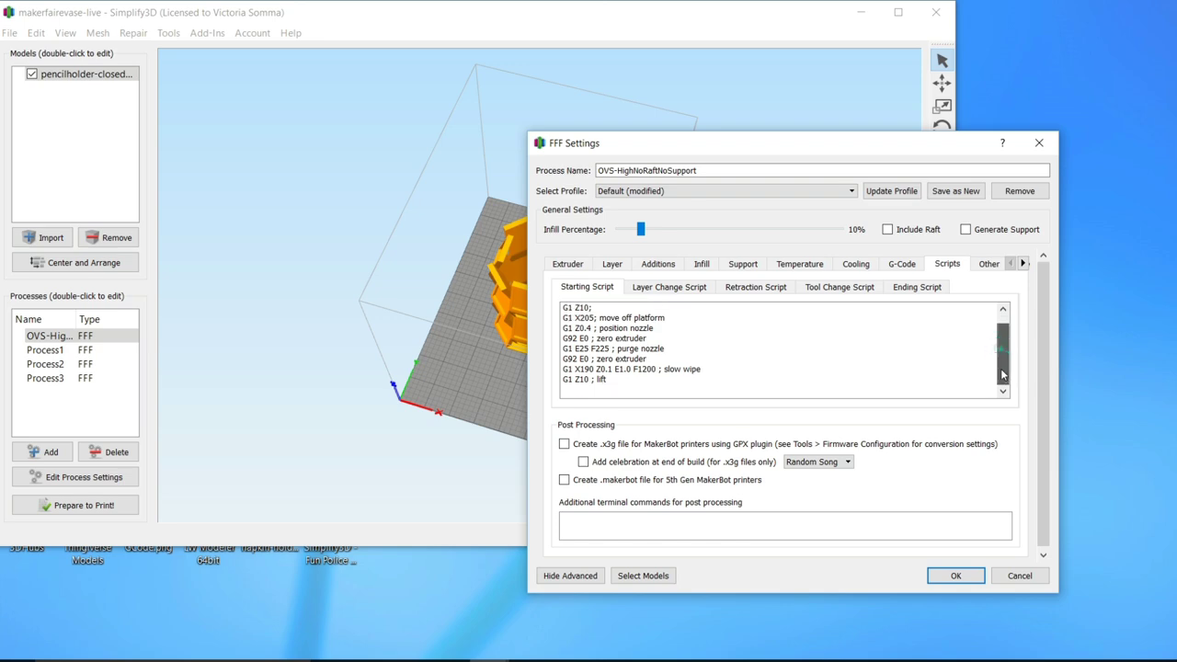
scroll(up, 3)
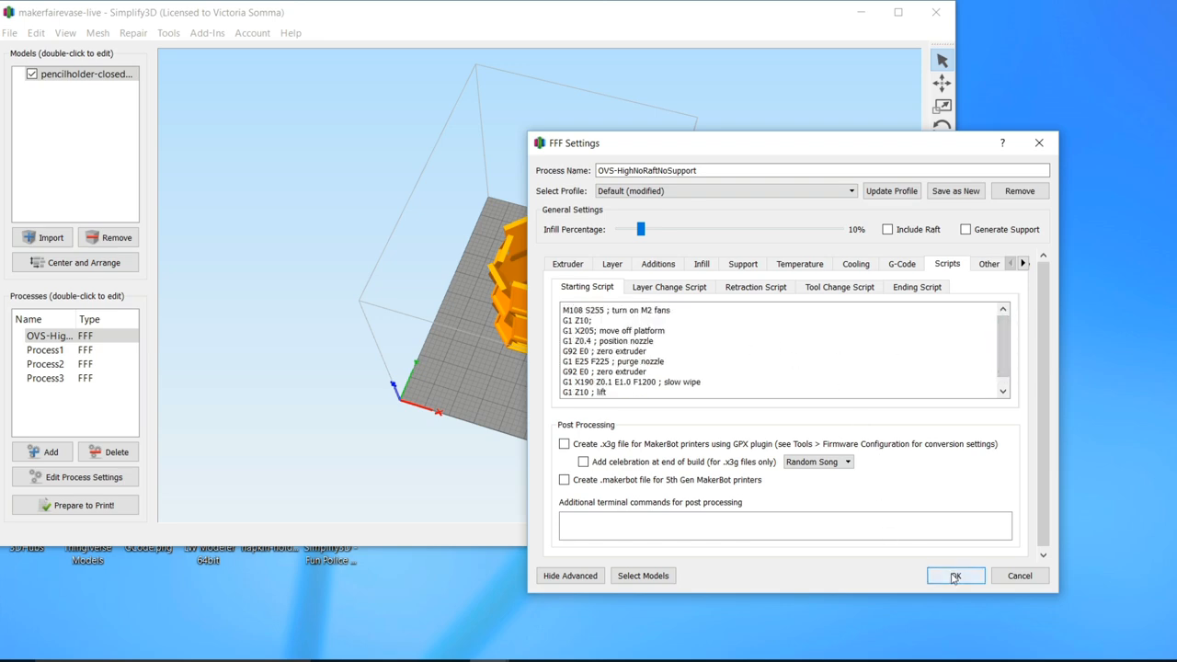
click(954, 574)
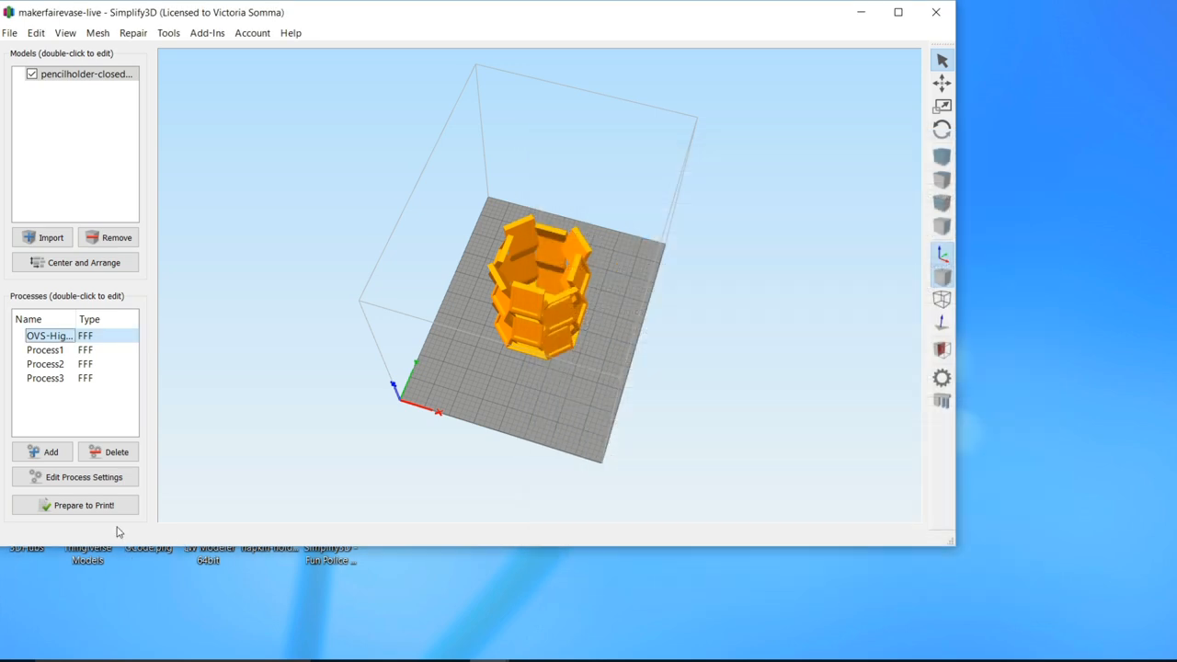
- Prepare to Print with the pencil-holder process selected and slice the model
click(83, 504)
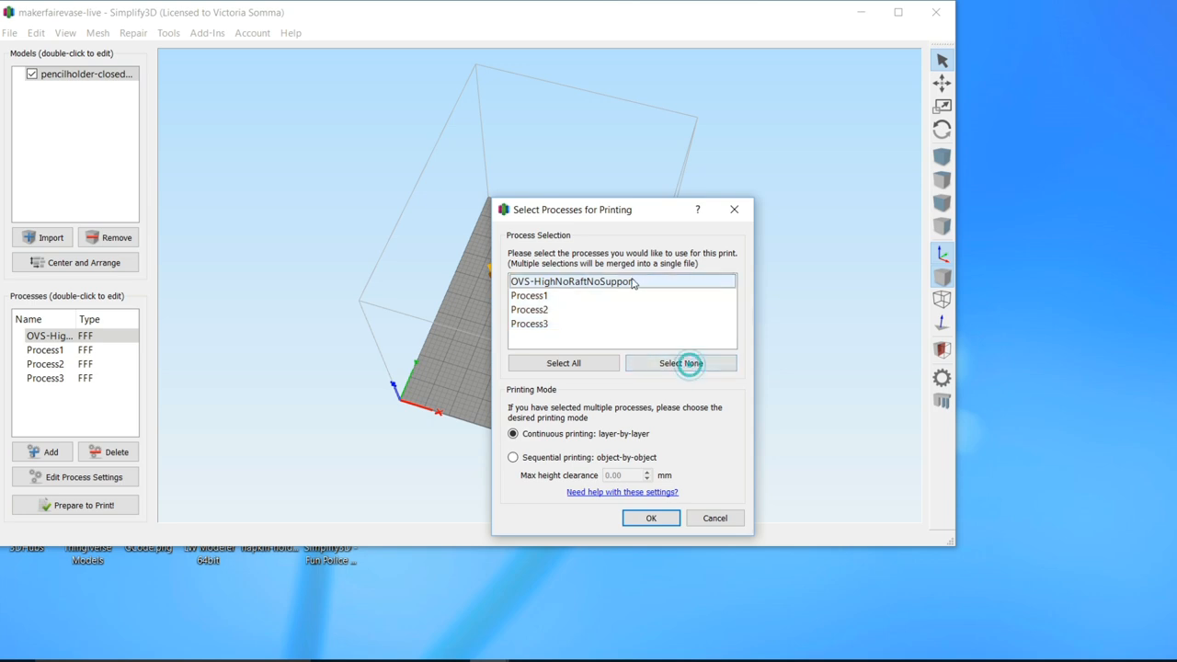
click(651, 519)
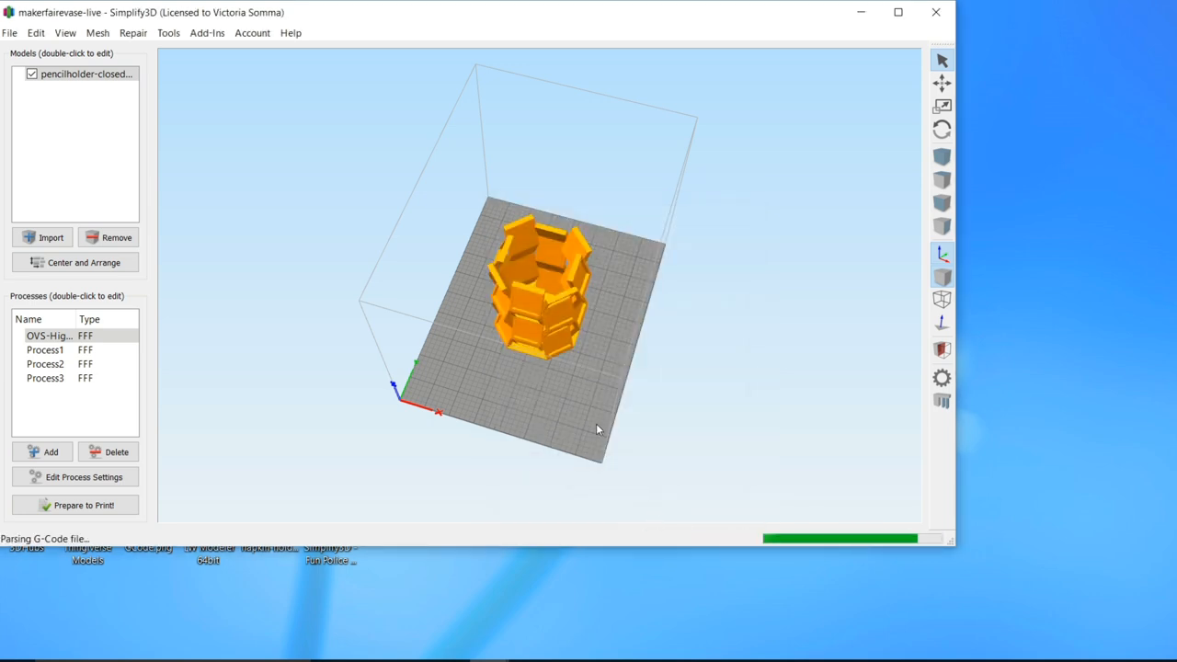
click(84, 504)
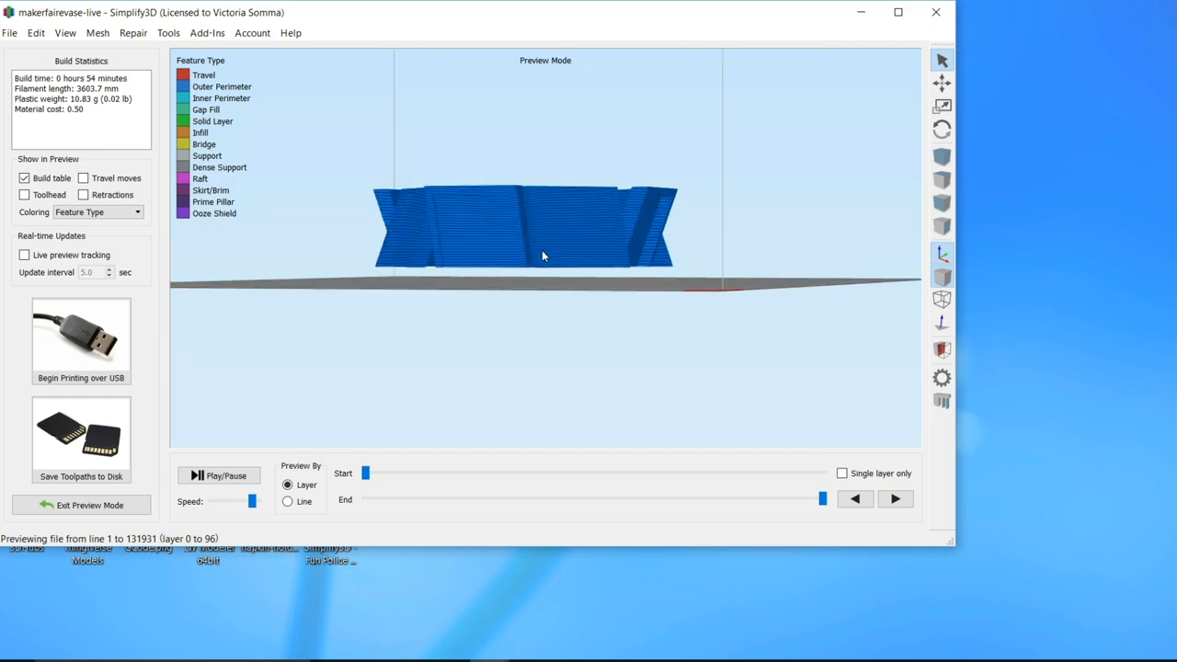
- Orbit the toolpath preview to inspect the upper-section print from above and the side
drag(543, 256, 398, 368)
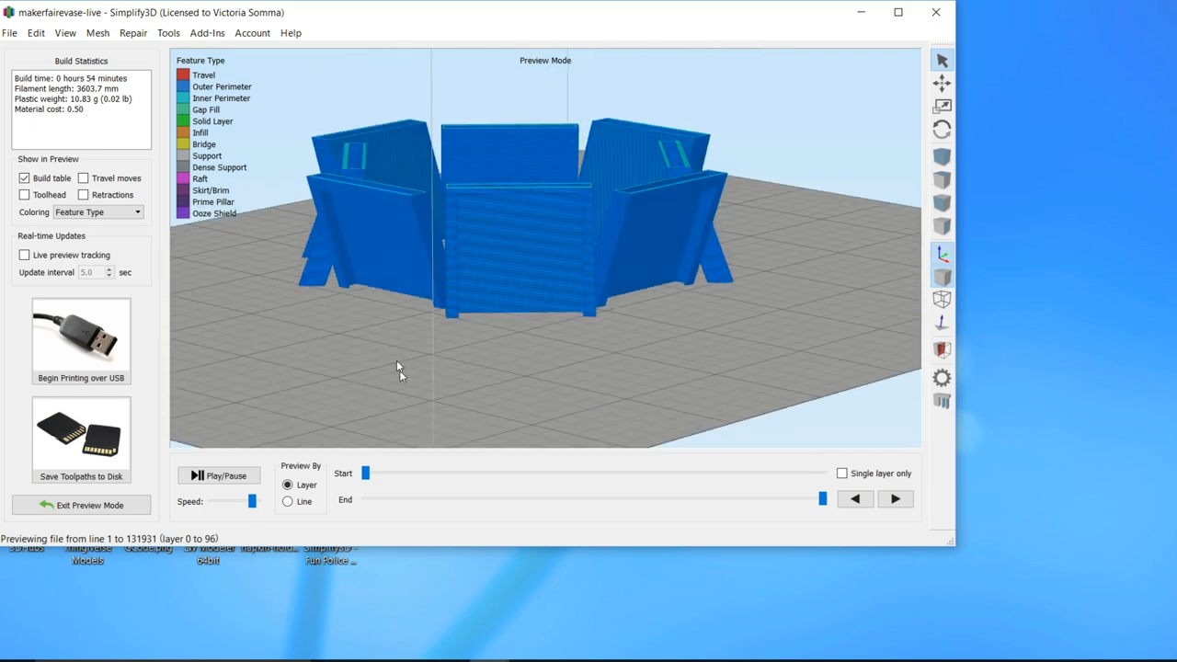
drag(397, 368, 464, 429)
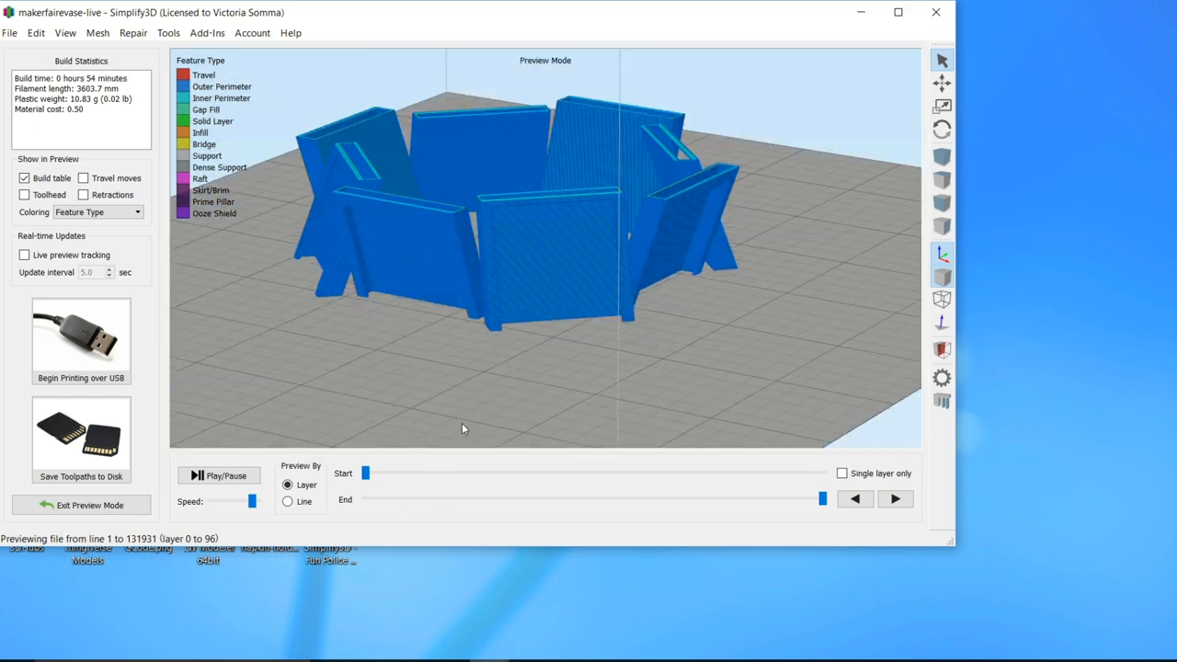
drag(464, 429, 471, 268)
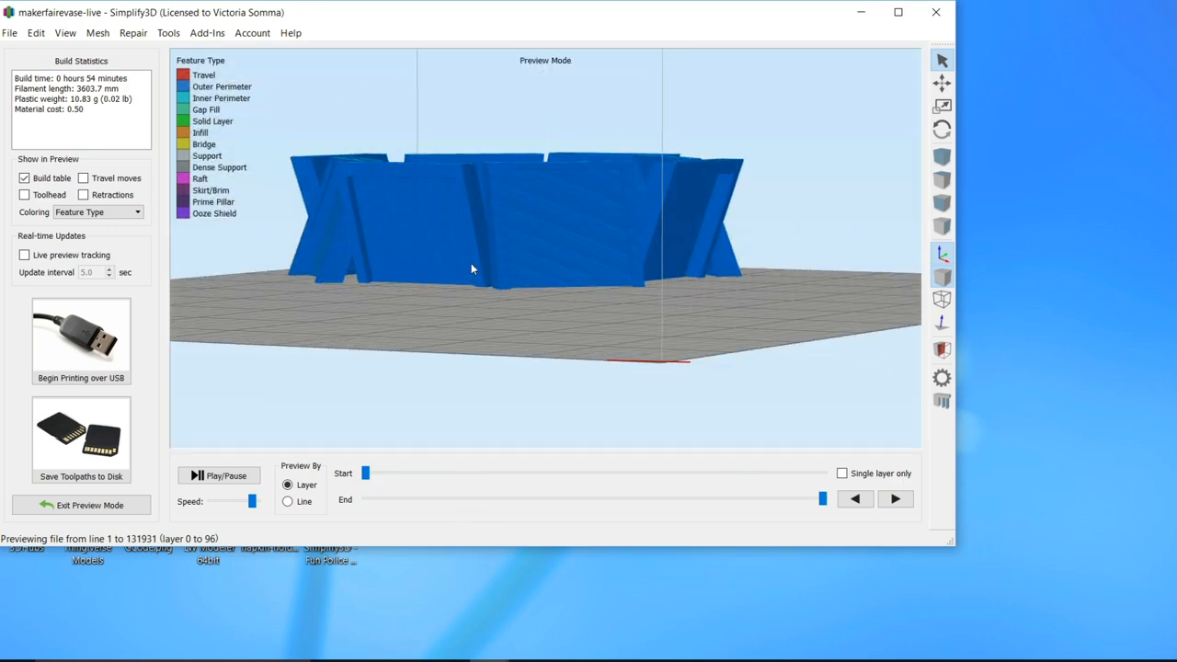